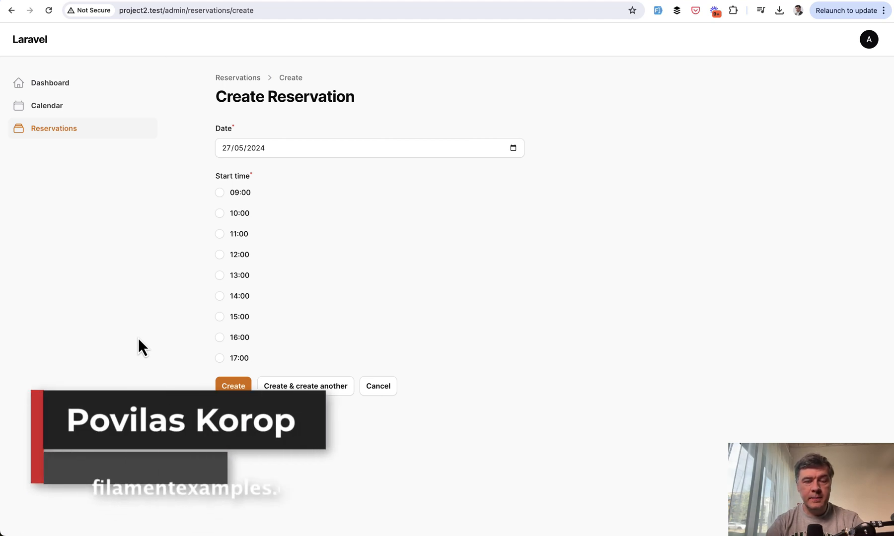
{"action": "mouse_move", "coordinate": [268, 331]}
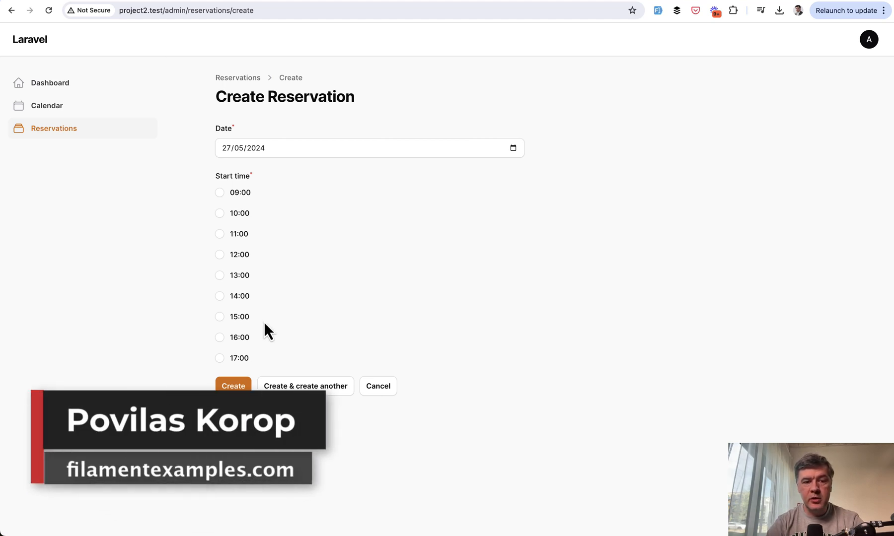
{"action": "mouse_move", "coordinate": [182, 300]}
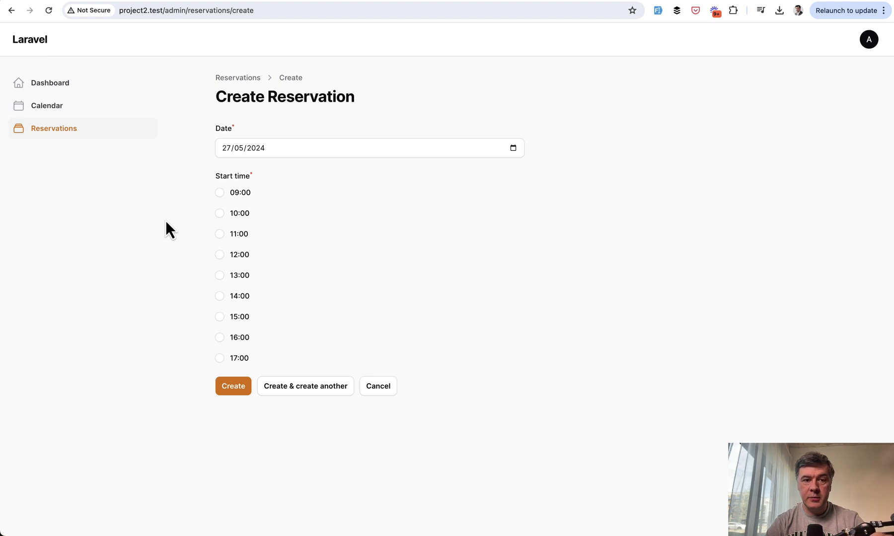
{"action": "mouse_move", "coordinate": [466, 188]}
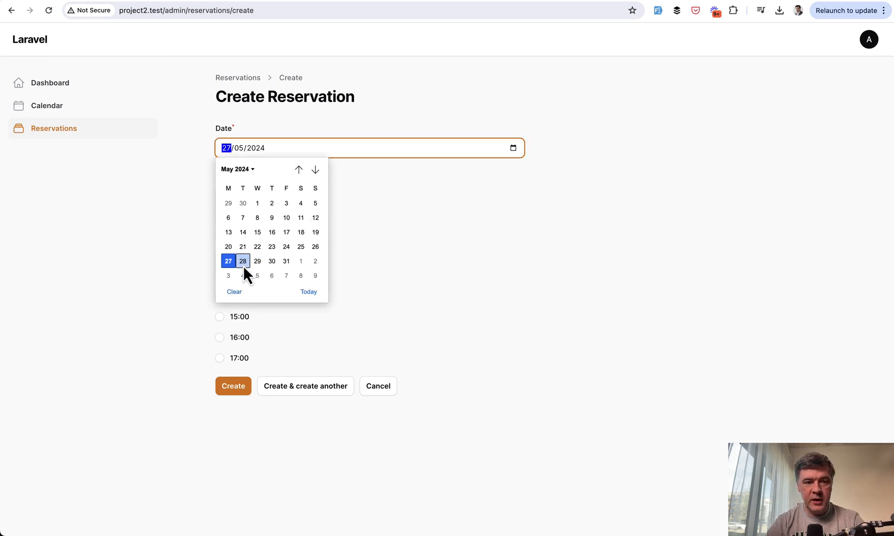
Create a 28 May 09:00 reservation, then start another and confirm 09:00 is gone.
{"action": "left_click", "coordinate": [242, 261]}
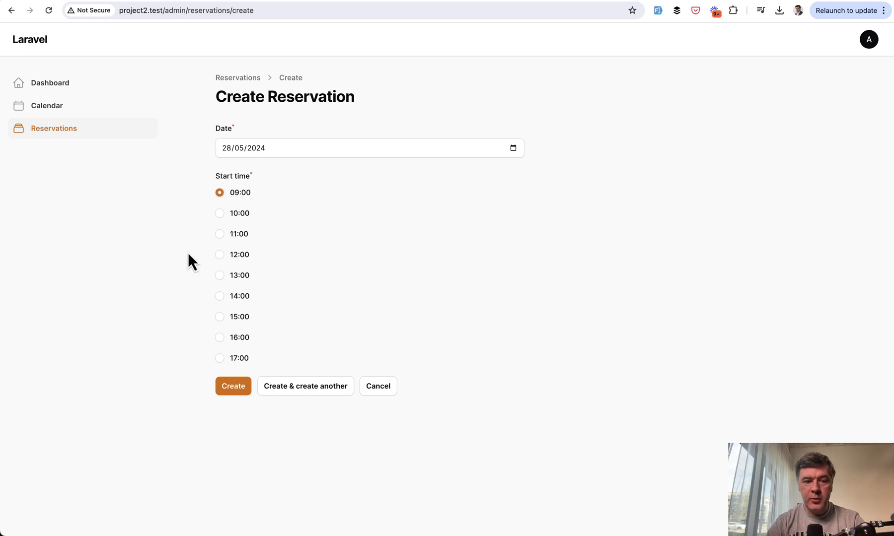
{"action": "left_click", "coordinate": [232, 385]}
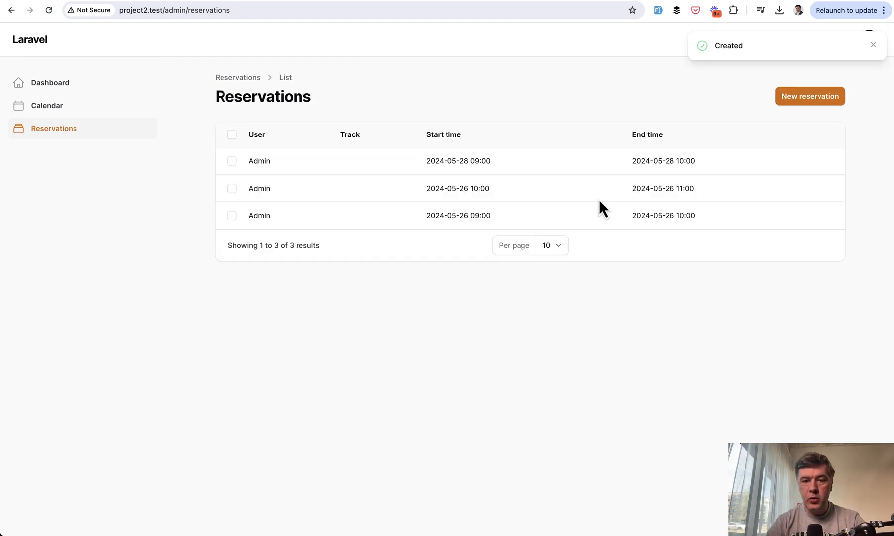
{"action": "left_click", "coordinate": [808, 96]}
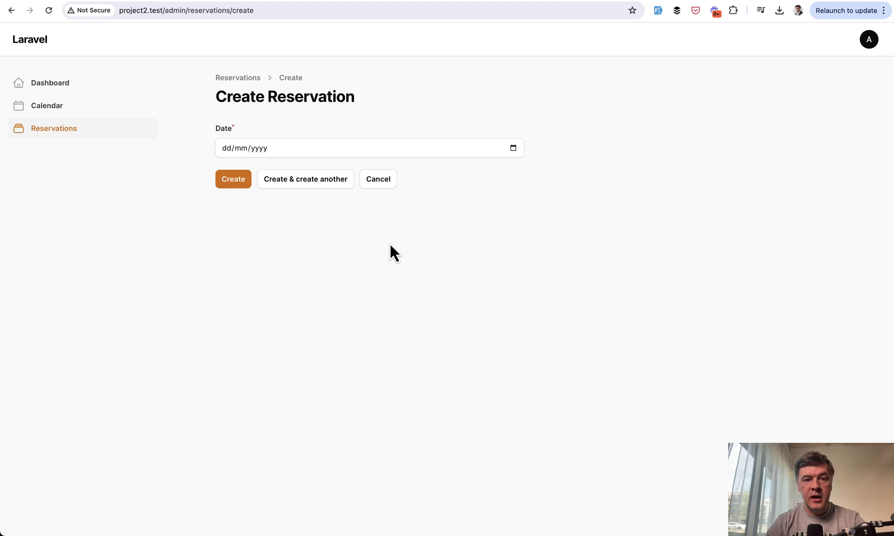
{"action": "left_click", "coordinate": [369, 148]}
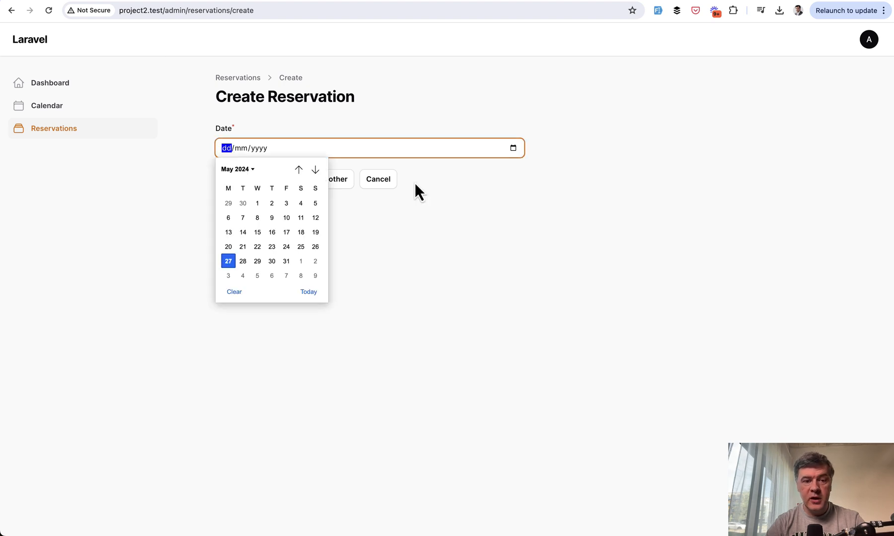
{"action": "left_click", "coordinate": [242, 261]}
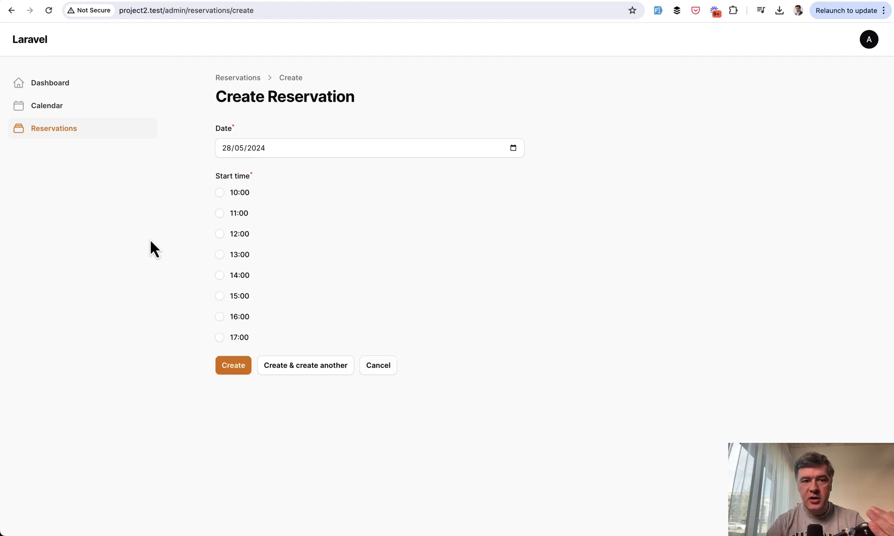
{"action": "mouse_move", "coordinate": [204, 204]}
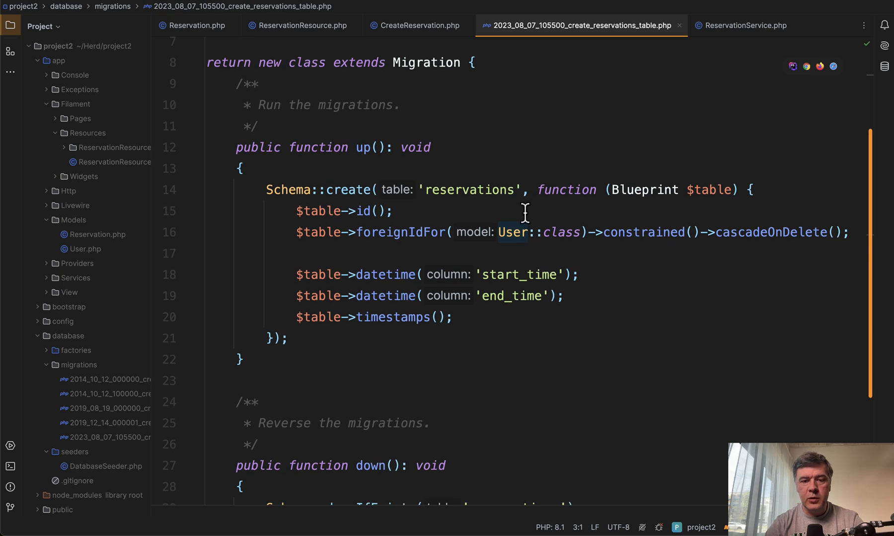
Review the migration's start_time and end_time datetime columns, then the Reservation model's fillable fields.
{"action": "left_click", "coordinate": [399, 296]}
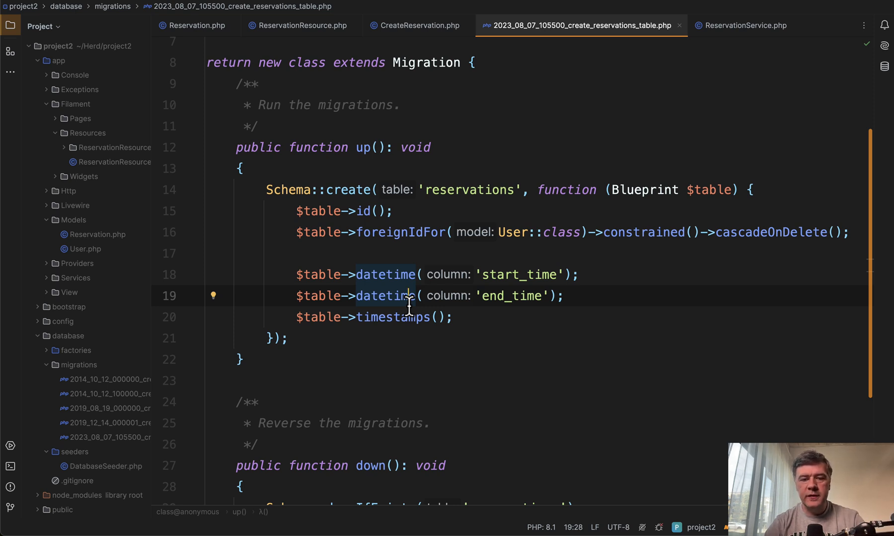
{"action": "left_click", "coordinate": [194, 25]}
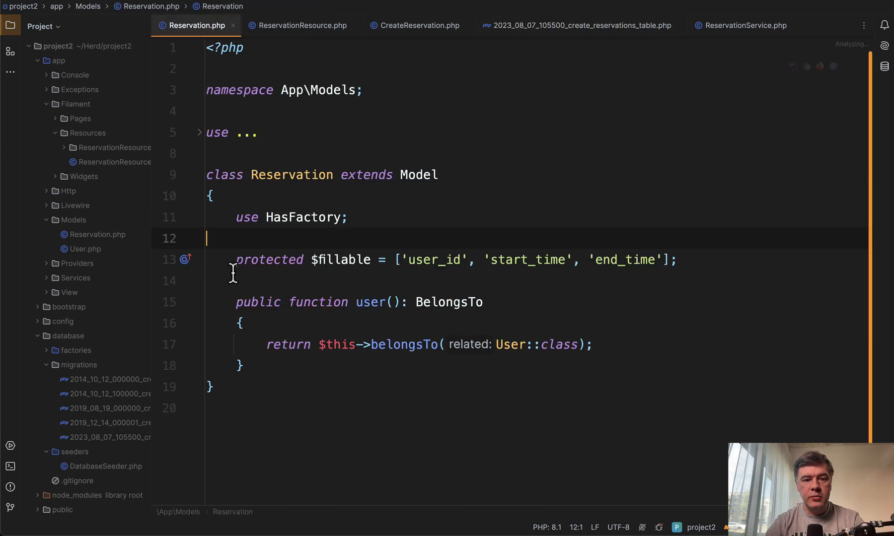
{"action": "left_click", "coordinate": [527, 259]}
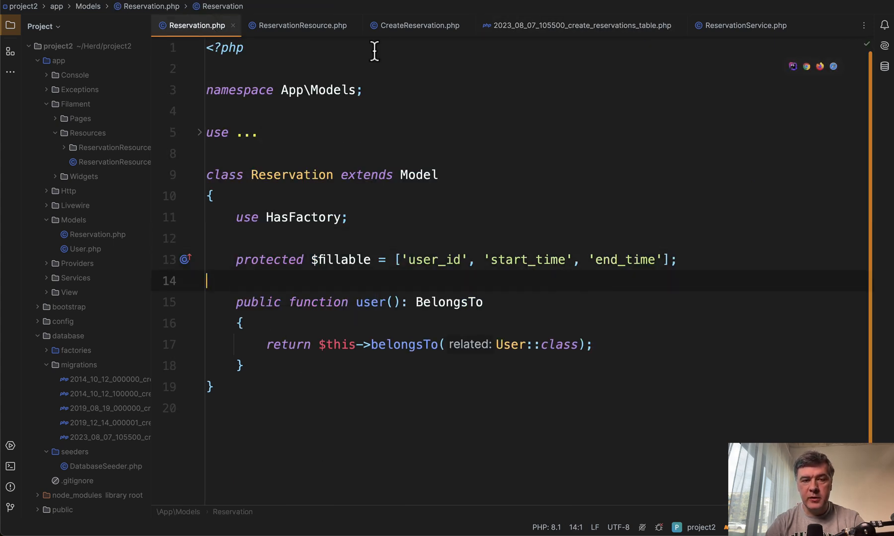
{"action": "left_click", "coordinate": [299, 25]}
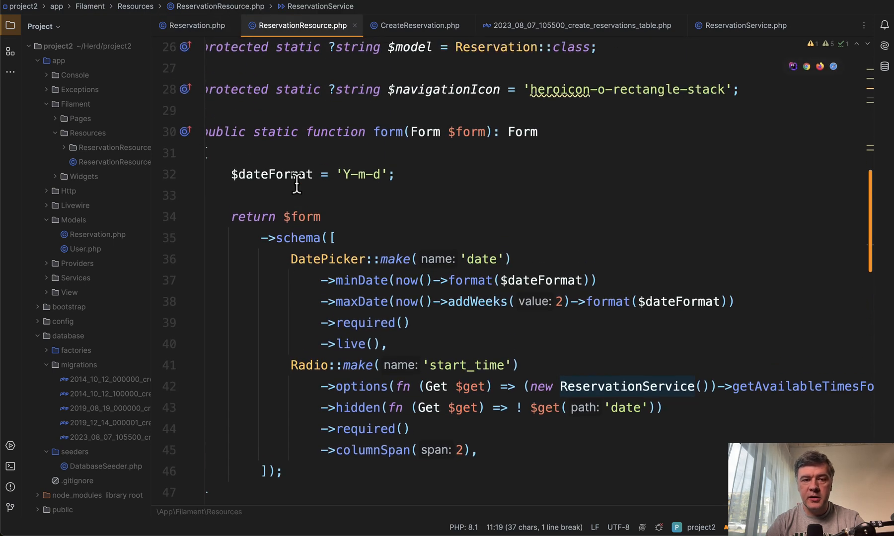
{"action": "scroll", "scroll_direction": "down", "scroll_amount": 3}
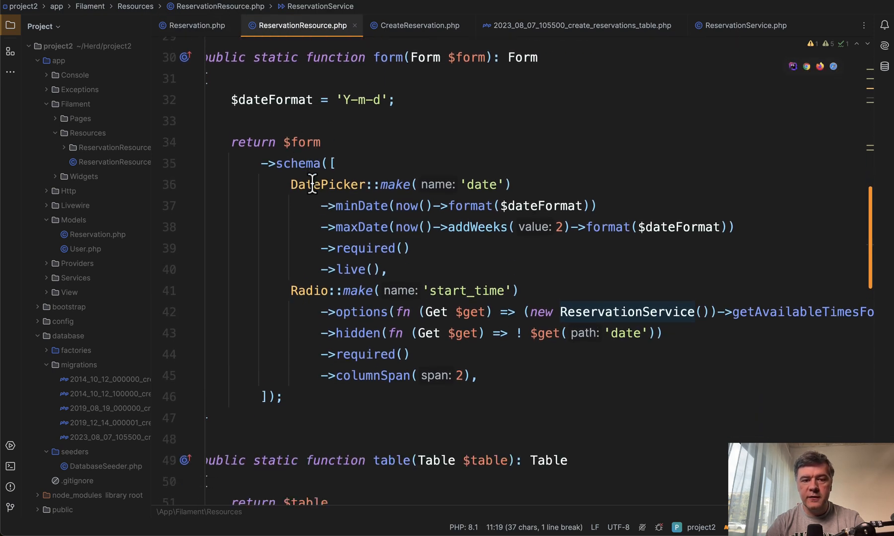
{"action": "scroll", "scroll_direction": "down", "scroll_amount": 3}
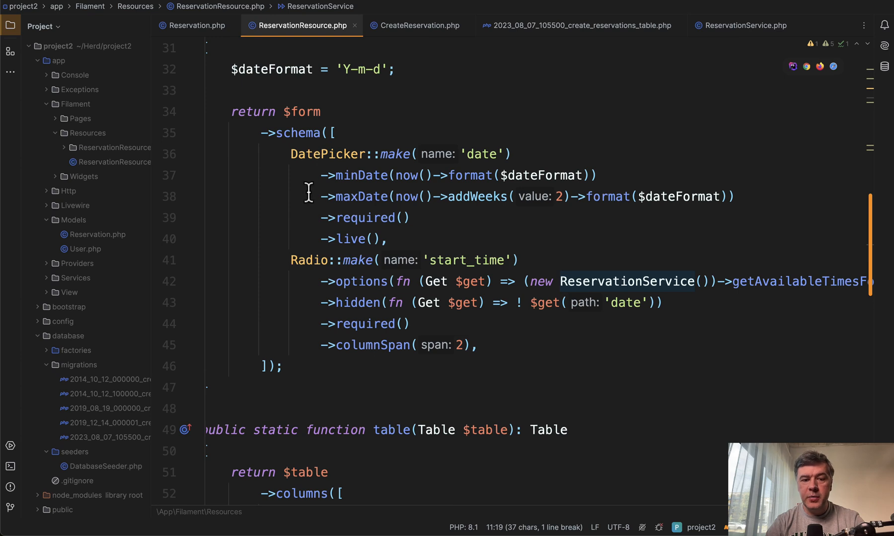
{"action": "mouse_move", "coordinate": [311, 259]}
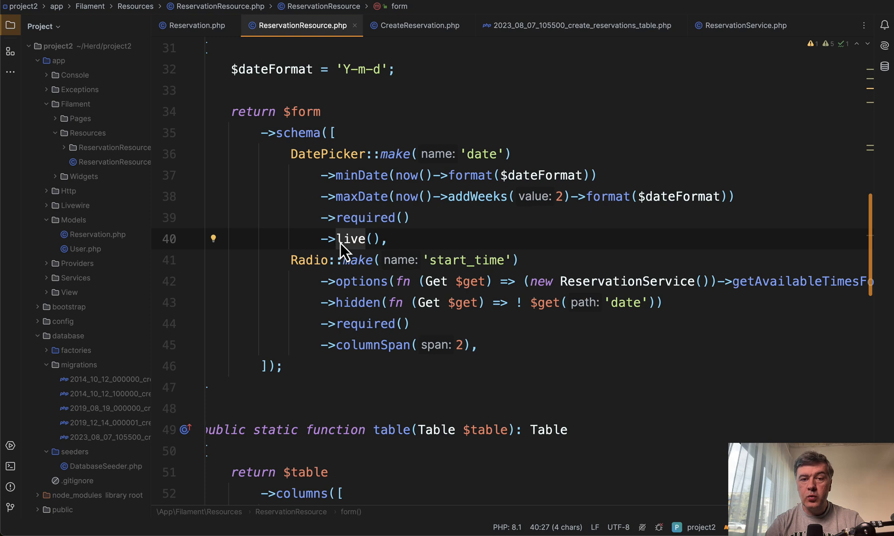
{"action": "mouse_move", "coordinate": [410, 194]}
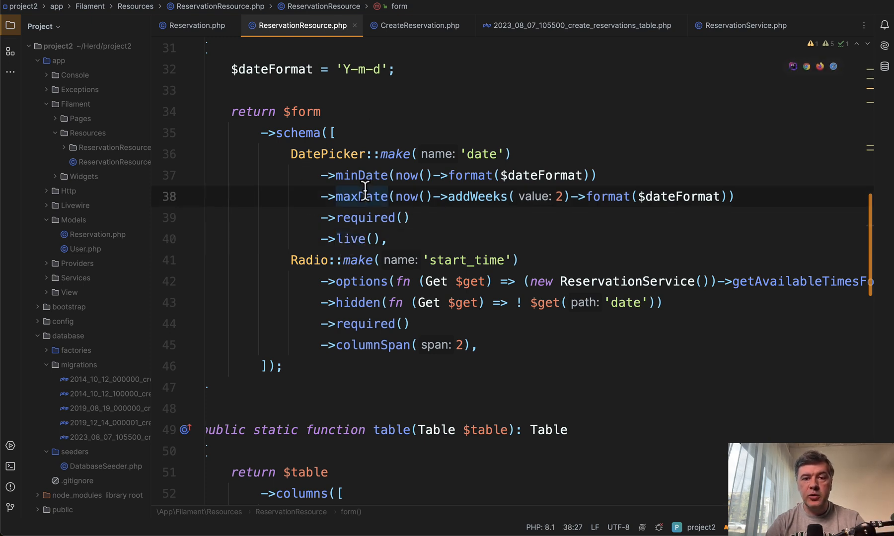
{"action": "mouse_move", "coordinate": [270, 313]}
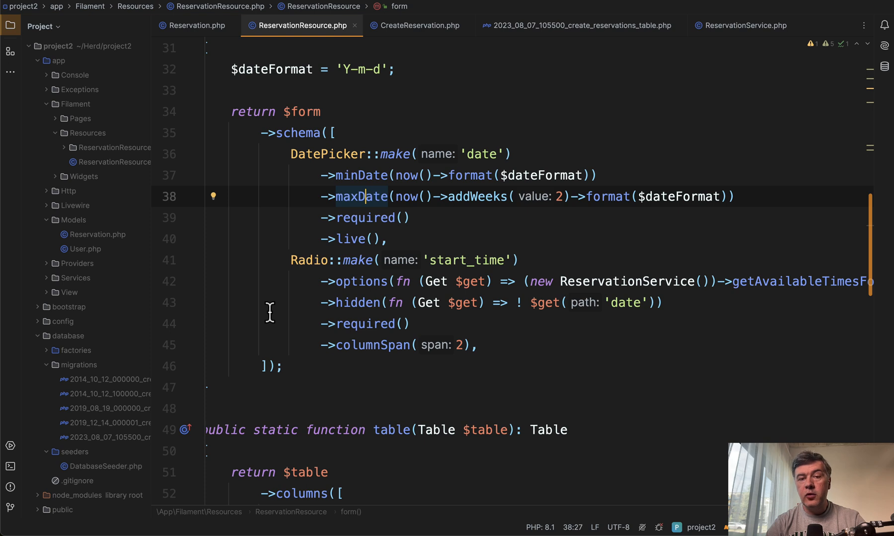
{"action": "mouse_move", "coordinate": [373, 348]}
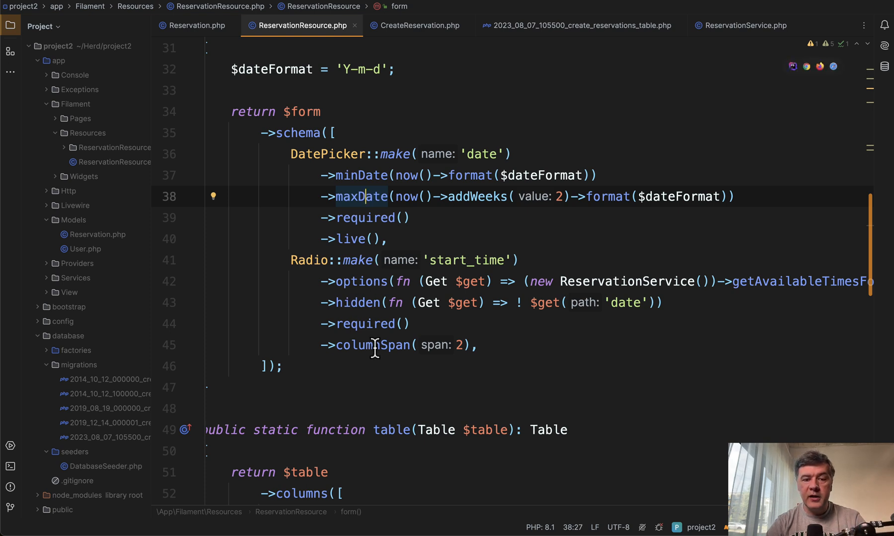
{"action": "left_click", "coordinate": [371, 324]}
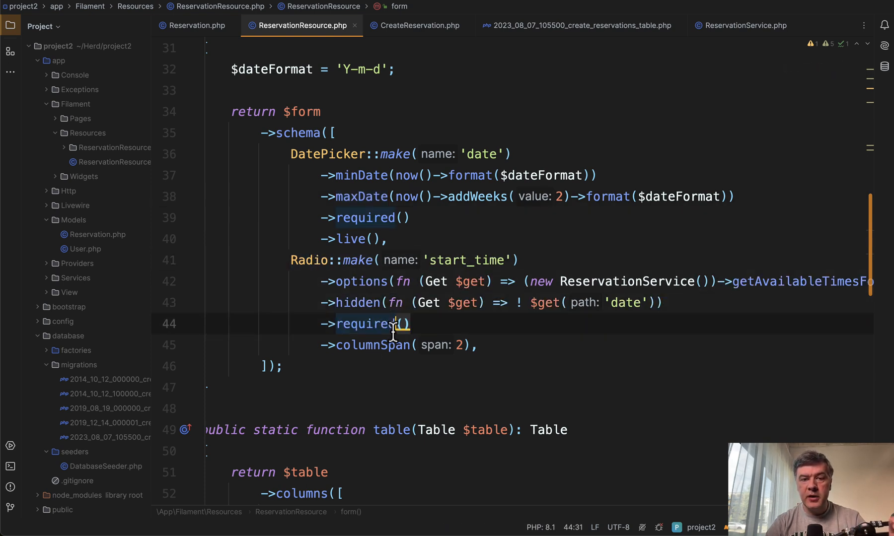
{"action": "left_click", "coordinate": [359, 281]}
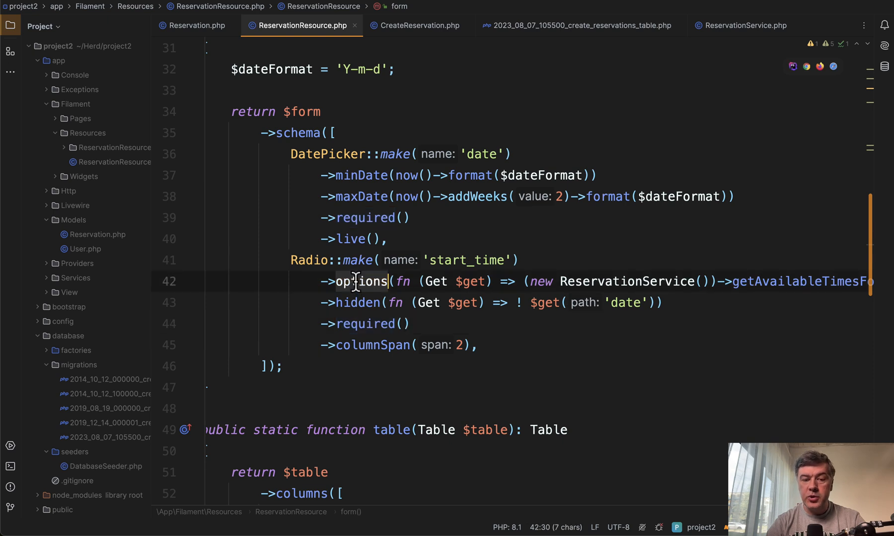
{"action": "mouse_move", "coordinate": [357, 301]}
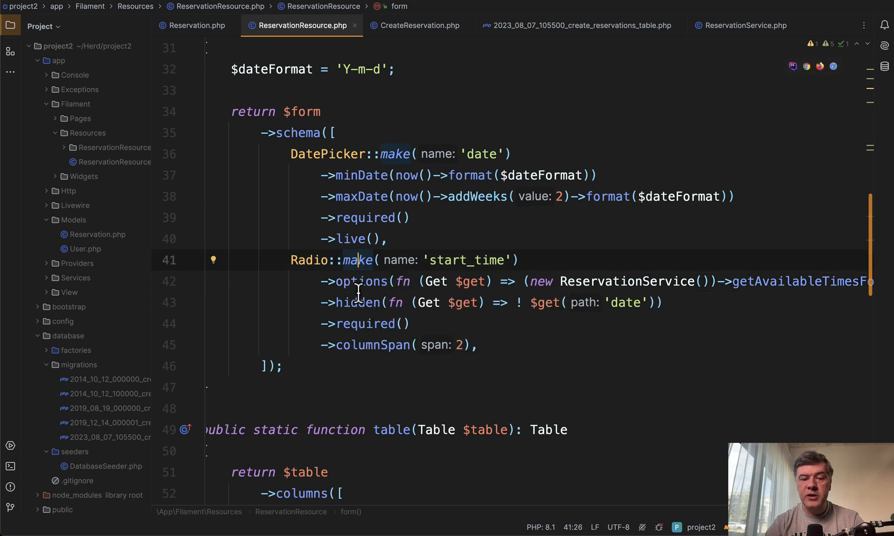
{"action": "mouse_move", "coordinate": [439, 285]}
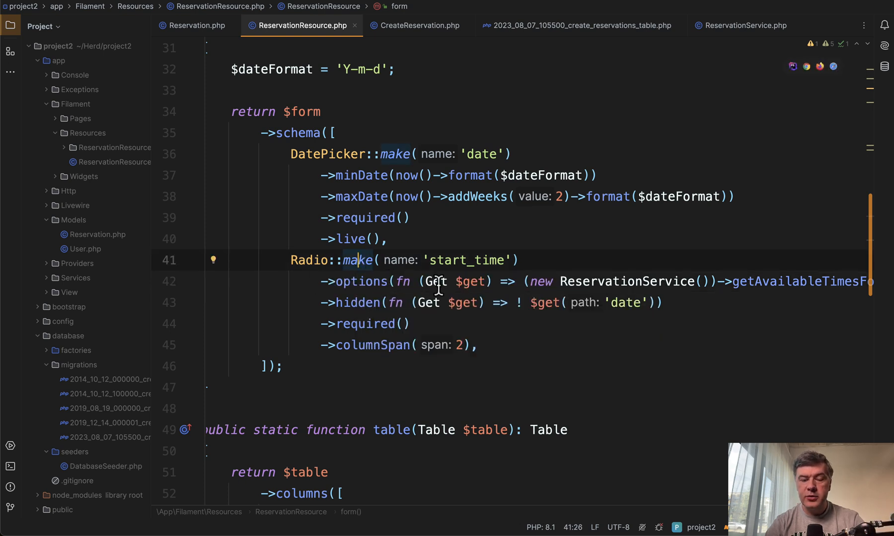
Read through the start_time options closure and jump to the ReservationService class definition.
{"action": "scroll", "scroll_direction": "right", "scroll_amount": 3}
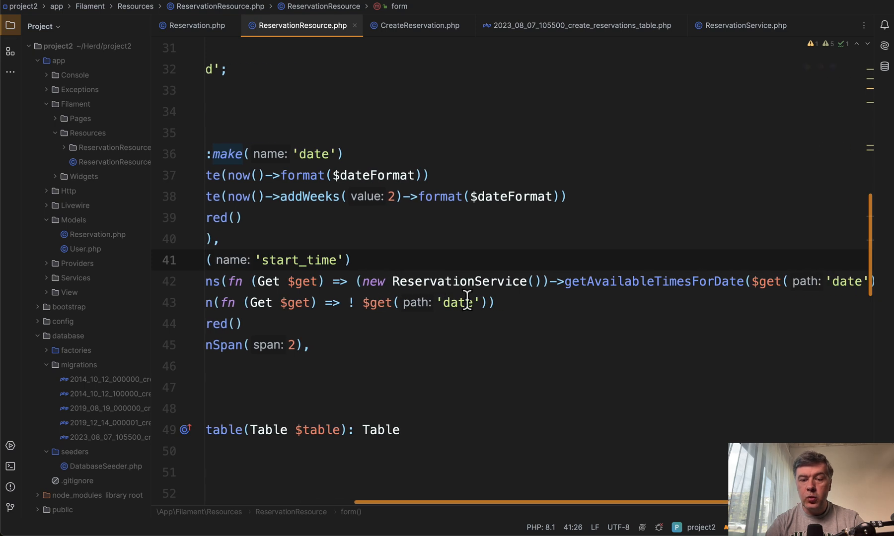
{"action": "scroll", "scroll_direction": "left", "scroll_amount": 3}
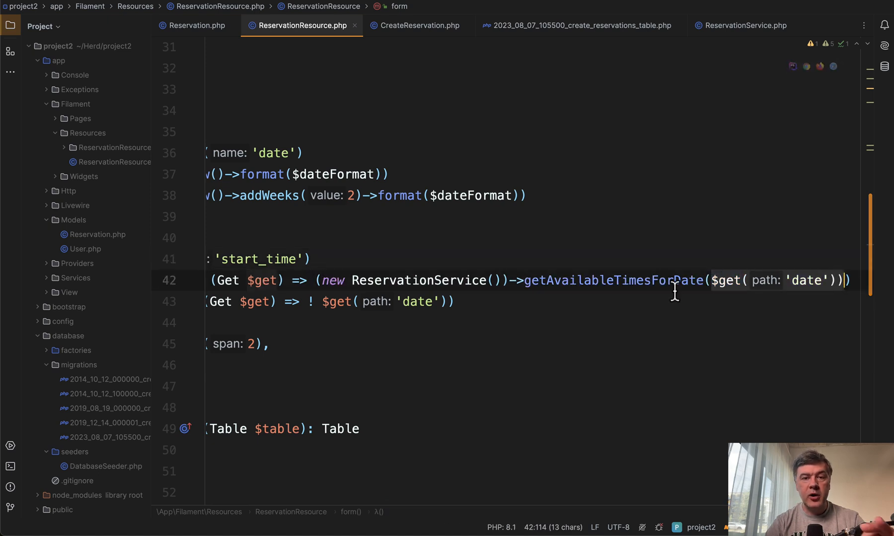
{"action": "scroll", "scroll_direction": "left", "scroll_amount": 3}
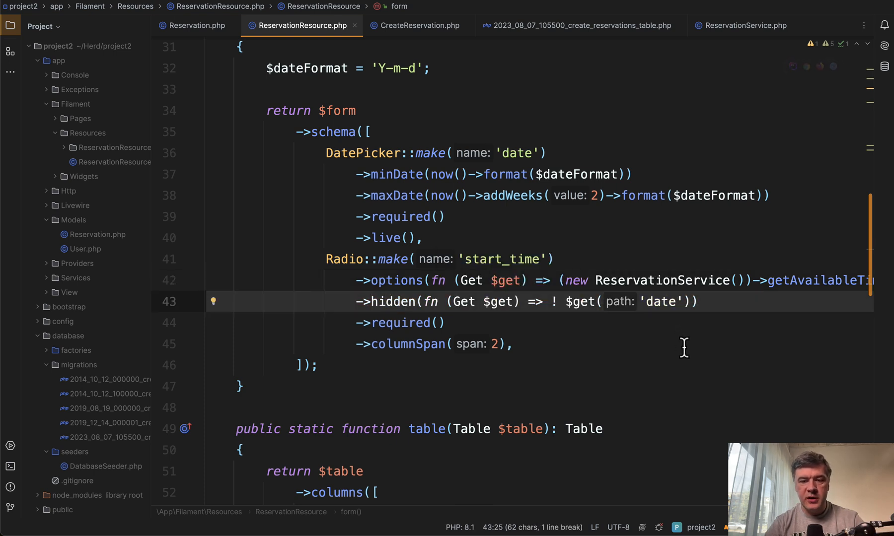
{"action": "scroll", "scroll_direction": "right", "scroll_amount": 3}
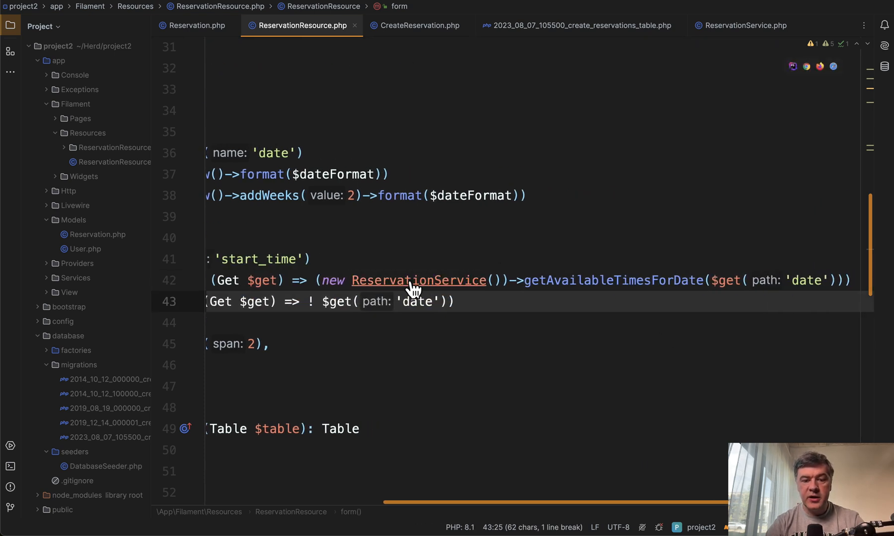
{"action": "left_click", "coordinate": [742, 25]}
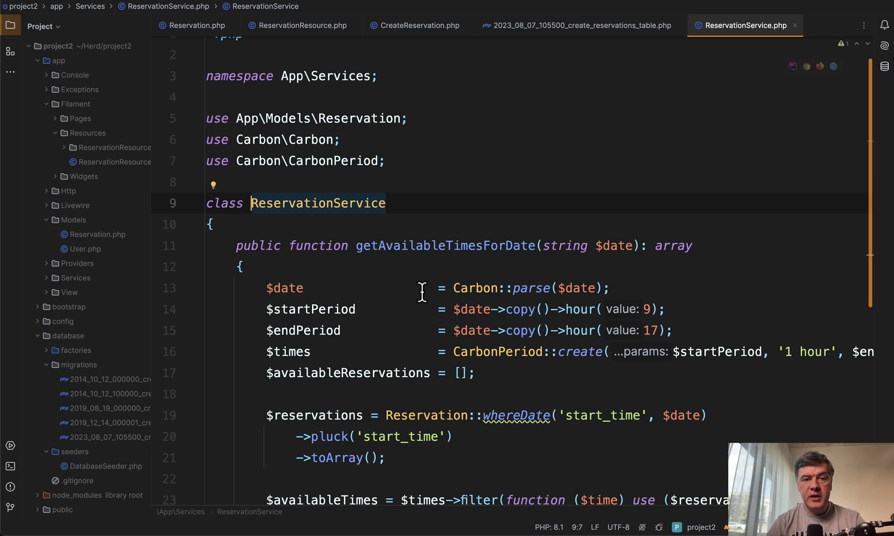
{"action": "scroll", "scroll_direction": "down", "scroll_amount": 3}
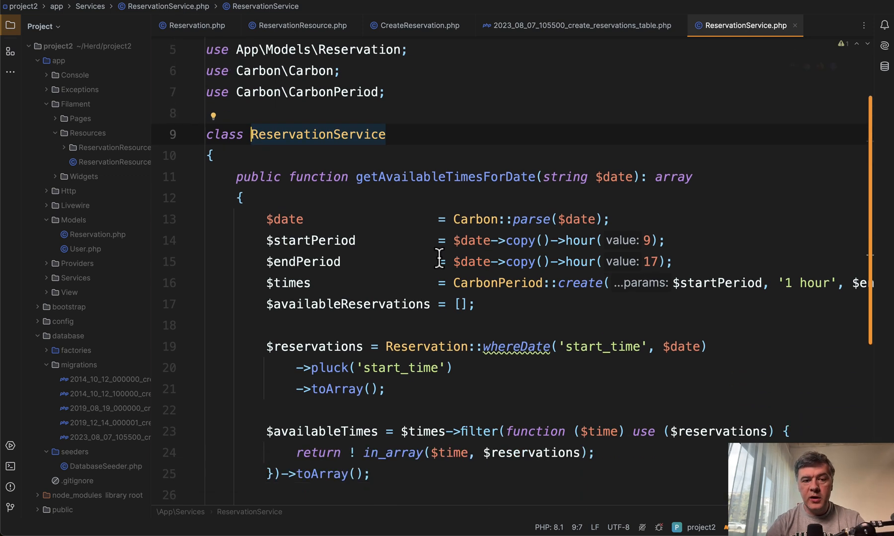
{"action": "mouse_move", "coordinate": [476, 213]}
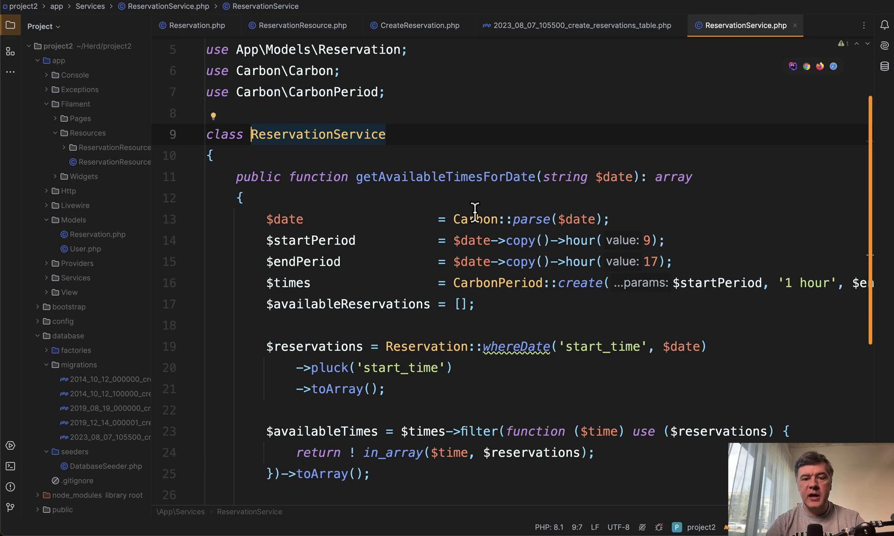
{"action": "scroll", "scroll_direction": "down", "scroll_amount": 3}
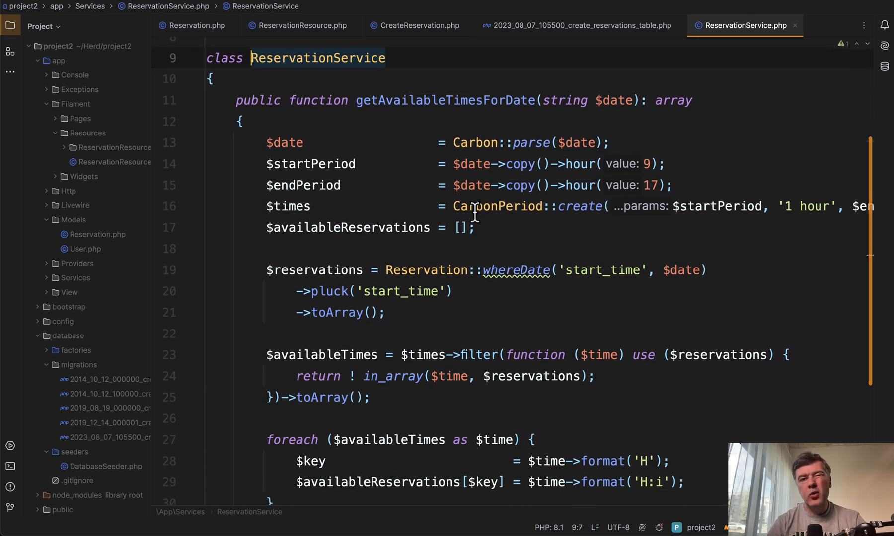
{"action": "mouse_move", "coordinate": [375, 250]}
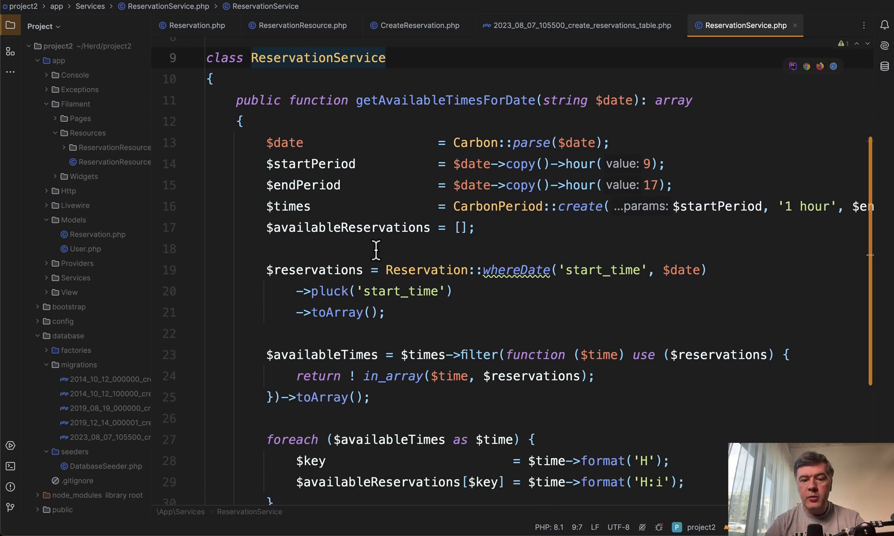
{"action": "scroll", "scroll_direction": "down", "scroll_amount": 3}
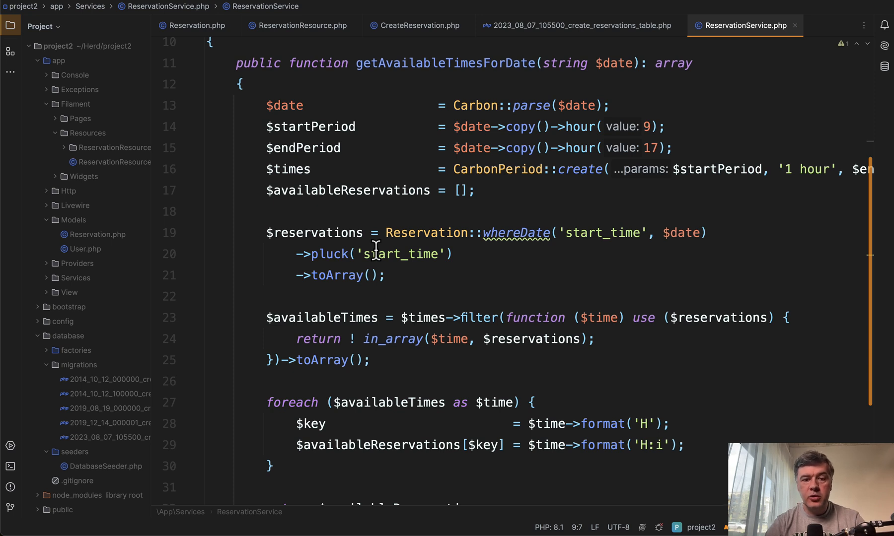
{"action": "scroll", "scroll_direction": "down", "scroll_amount": 3}
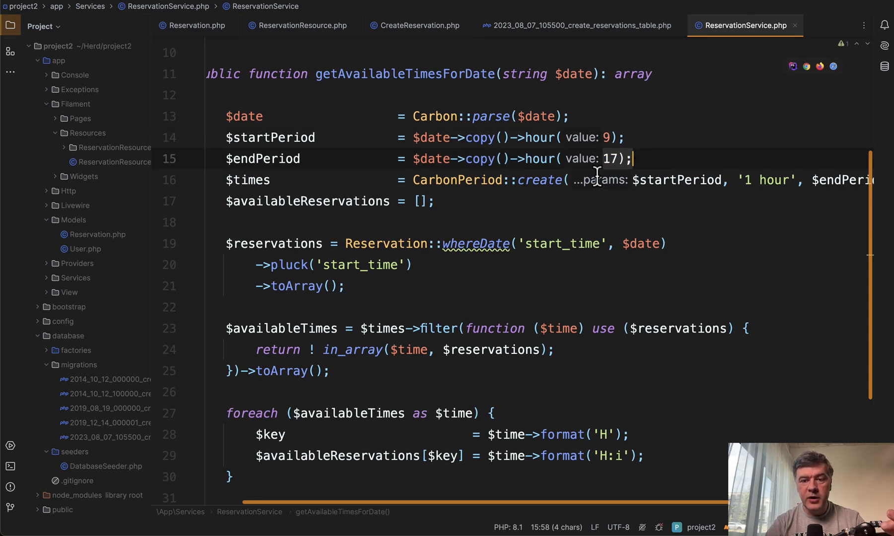
{"action": "mouse_move", "coordinate": [537, 180]}
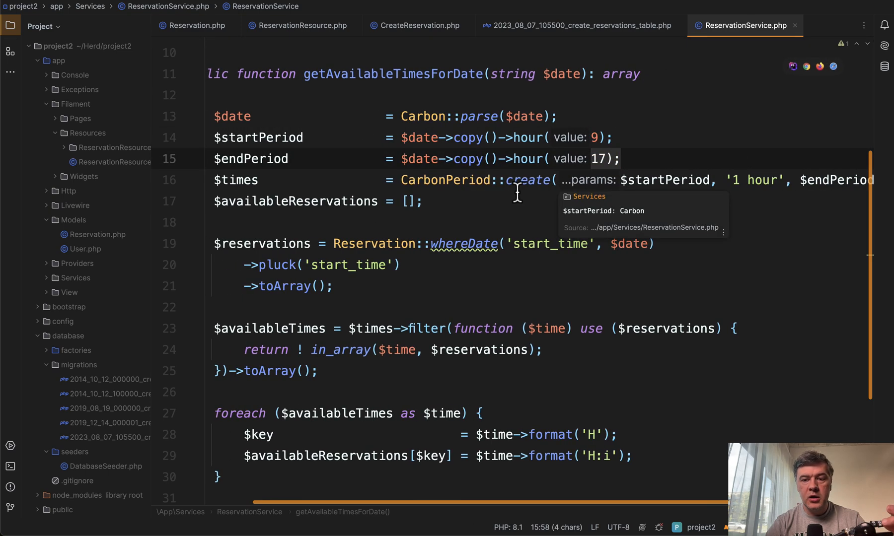
{"action": "scroll", "scroll_direction": "down", "scroll_amount": 3}
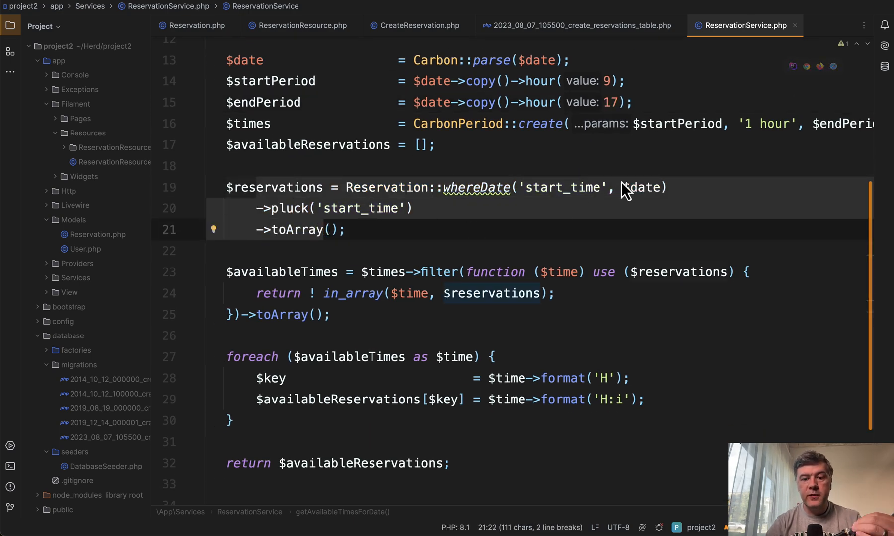
{"action": "scroll", "scroll_direction": "down", "scroll_amount": 3}
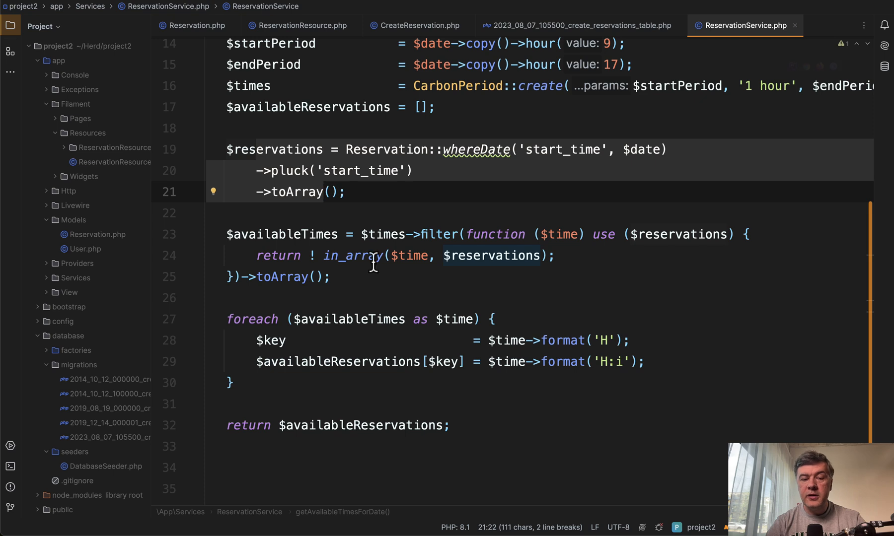
{"action": "left_click", "coordinate": [330, 277]}
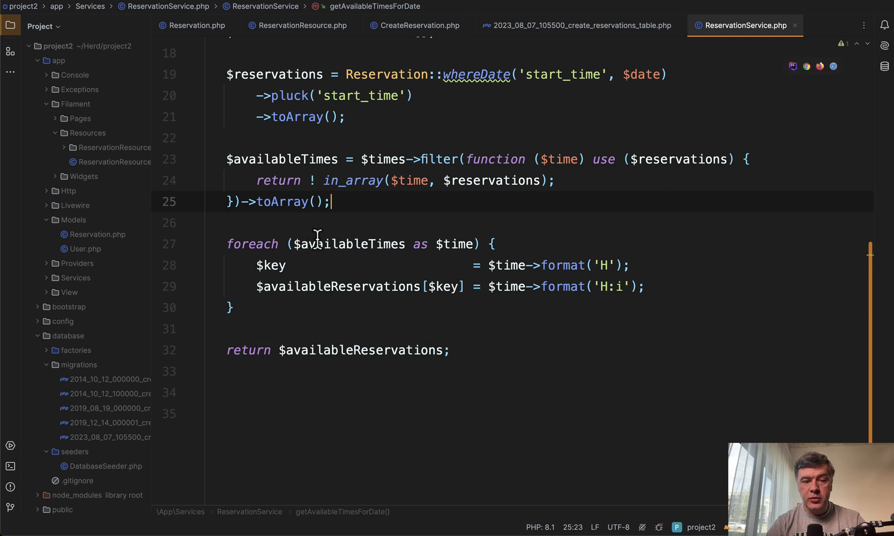
{"action": "mouse_move", "coordinate": [287, 267]}
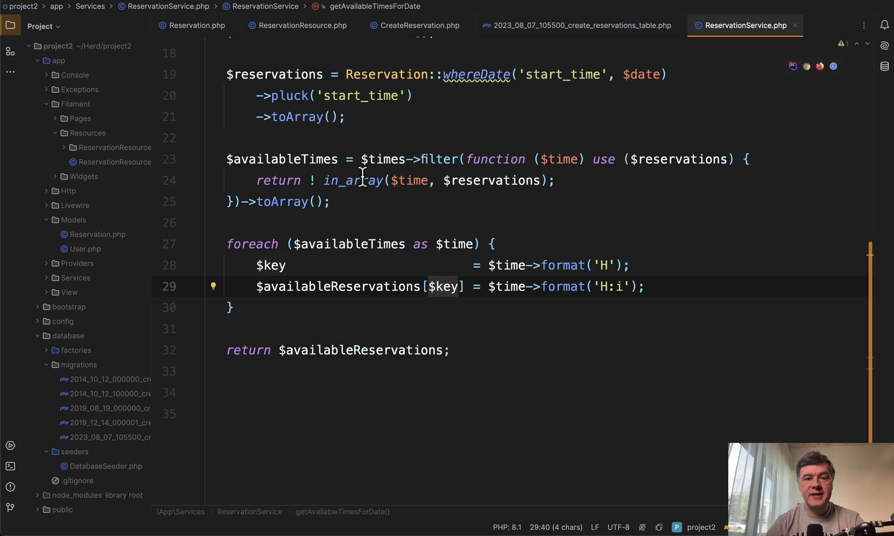
{"action": "left_click", "coordinate": [418, 25]}
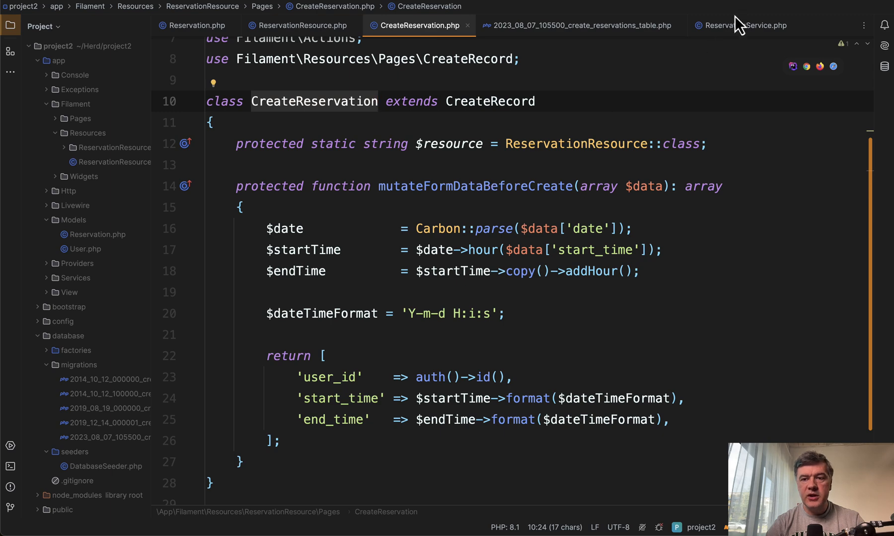
Revisit ReservationService and the CreateReservation page code, then return to ReservationResource's form schema.
{"action": "left_click", "coordinate": [743, 25]}
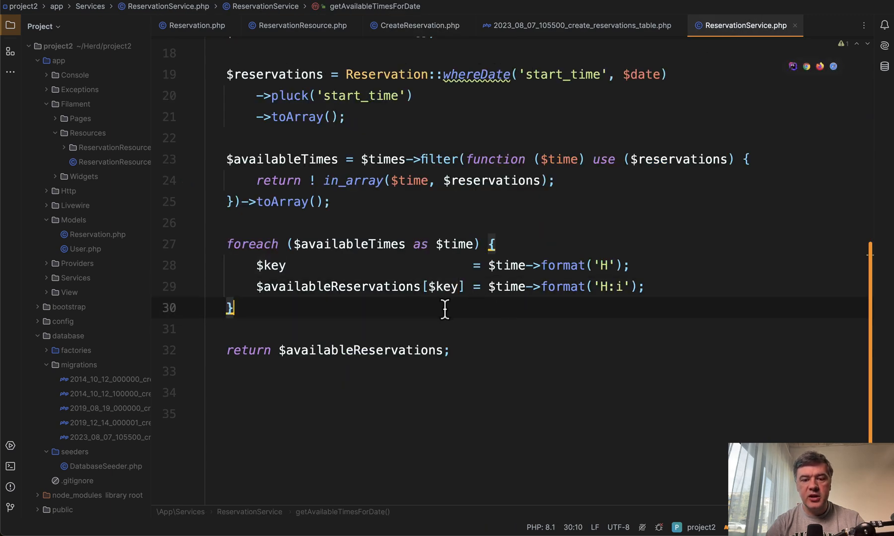
{"action": "mouse_move", "coordinate": [508, 286]}
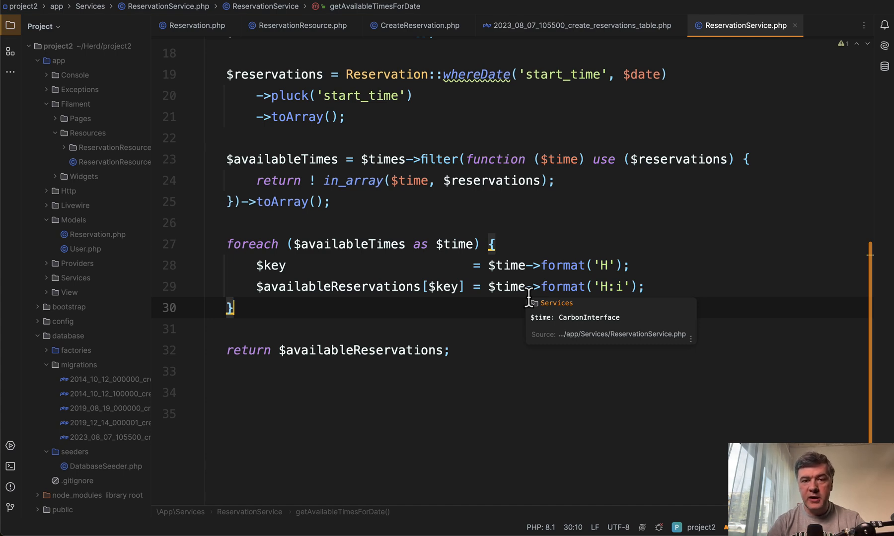
{"action": "left_click", "coordinate": [417, 25]}
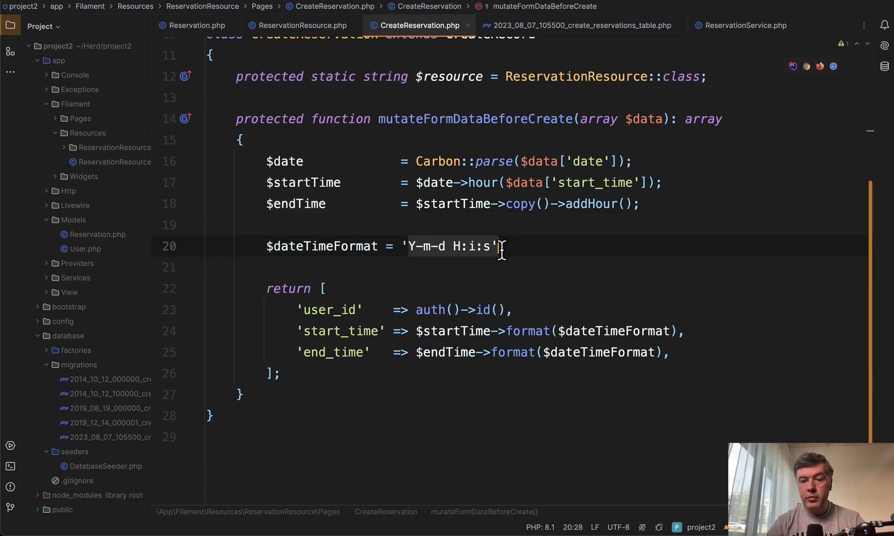
{"action": "left_click", "coordinate": [568, 267]}
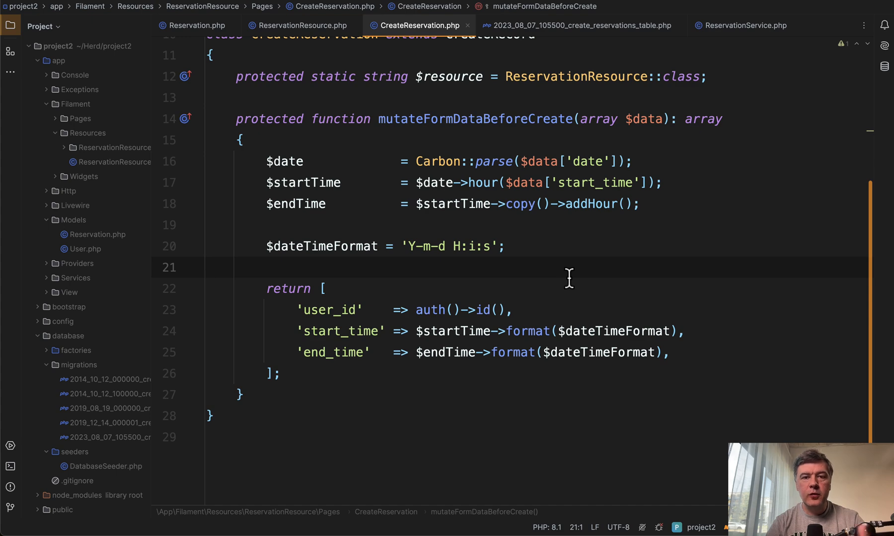
{"action": "scroll", "scroll_direction": "up", "scroll_amount": 3}
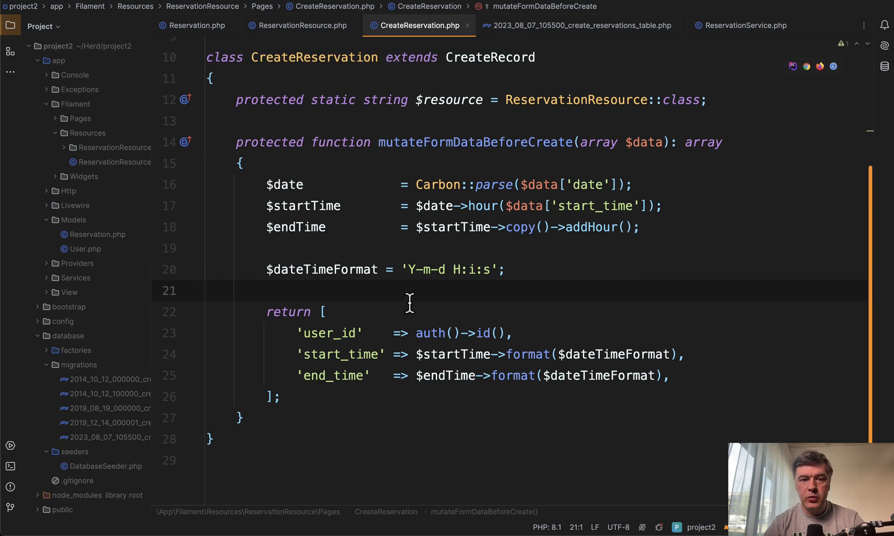
{"action": "scroll", "scroll_direction": "up", "scroll_amount": 3}
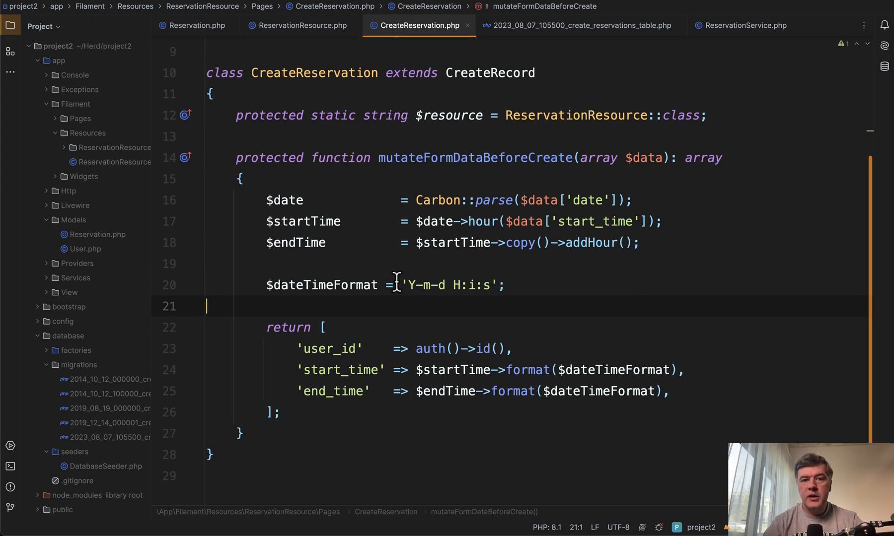
{"action": "left_click", "coordinate": [300, 25]}
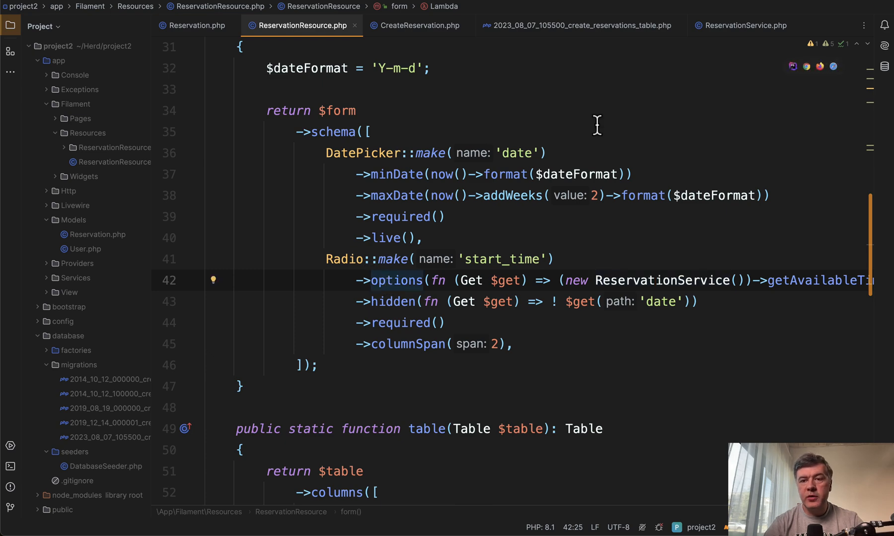
Review ReservationService's getAvailableTimesForDate filtering, then switch to the CreateReservation tab.
{"action": "left_click", "coordinate": [744, 24]}
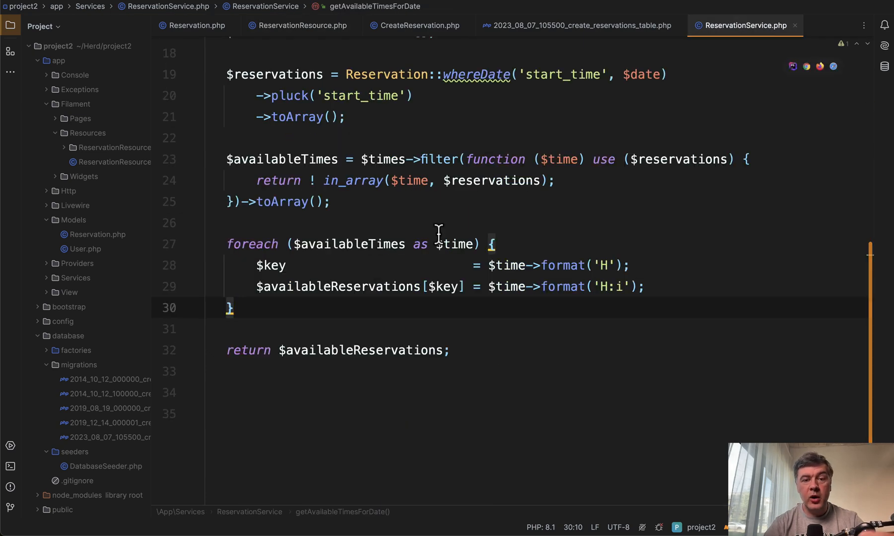
{"action": "mouse_move", "coordinate": [416, 25]}
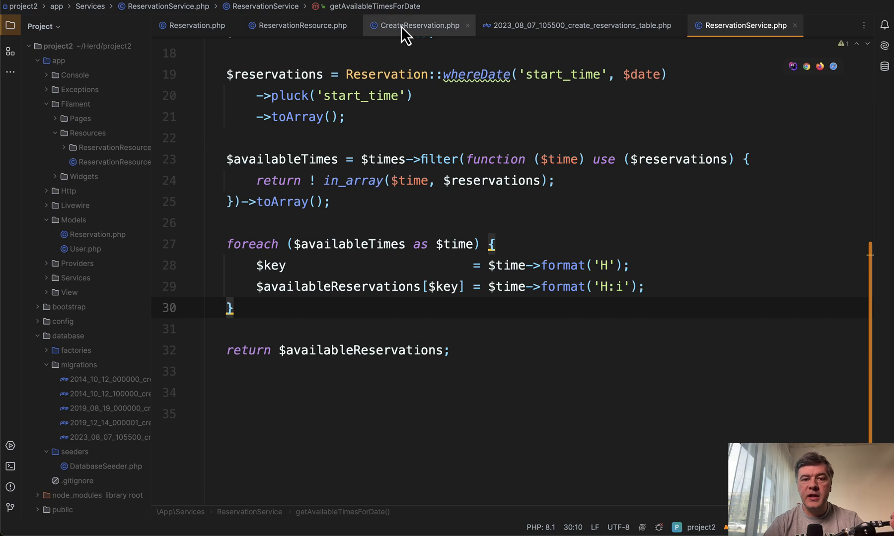
{"action": "left_click", "coordinate": [418, 24]}
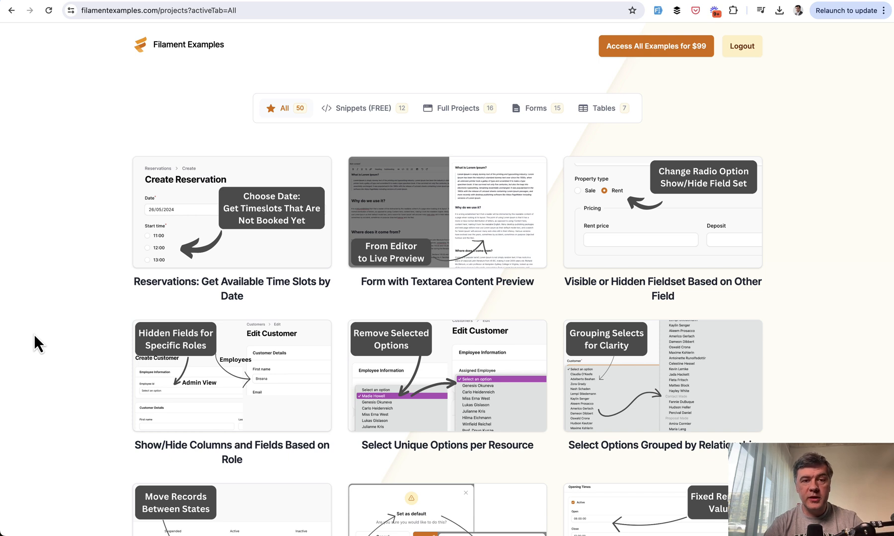
{"action": "mouse_move", "coordinate": [86, 249]}
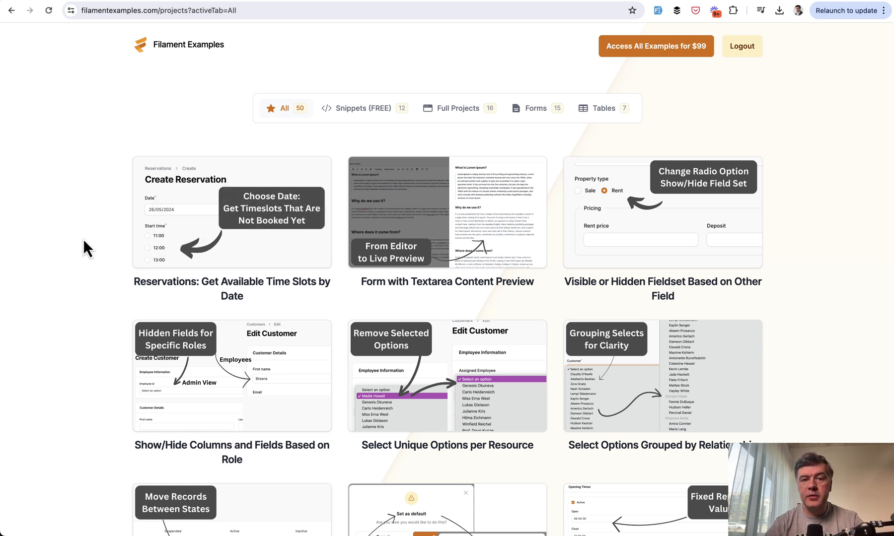
{"action": "mouse_move", "coordinate": [397, 75]}
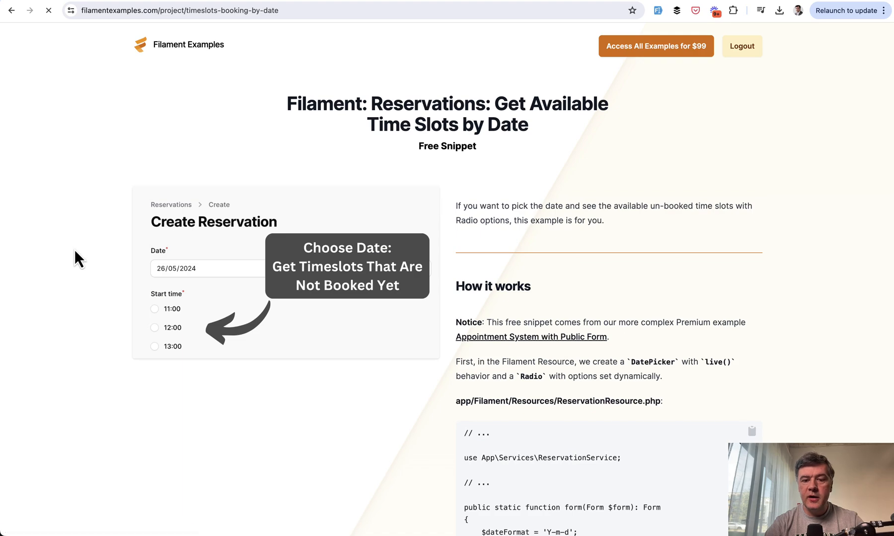
Scroll through the Get Available Time Slots by Date snippet's explanation and code.
{"action": "scroll", "scroll_direction": "down", "scroll_amount": 3}
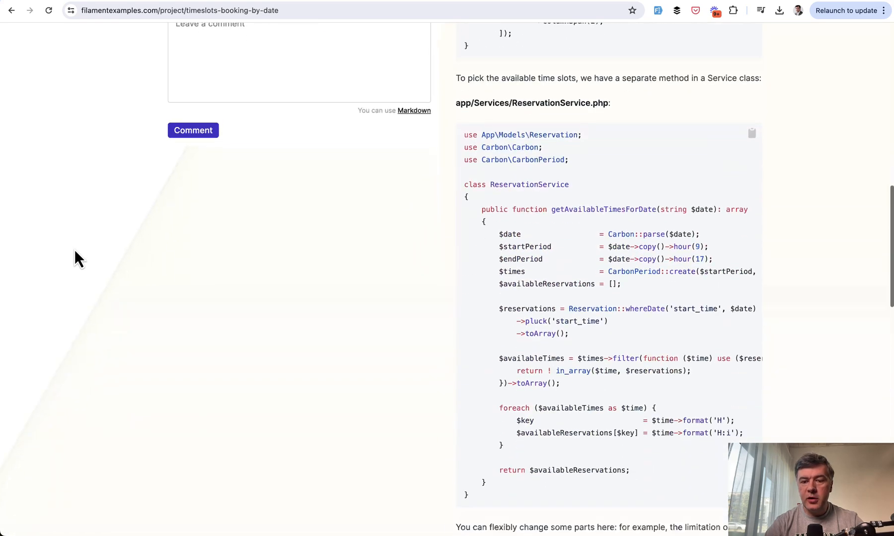
{"action": "scroll", "scroll_direction": "up", "scroll_amount": 3}
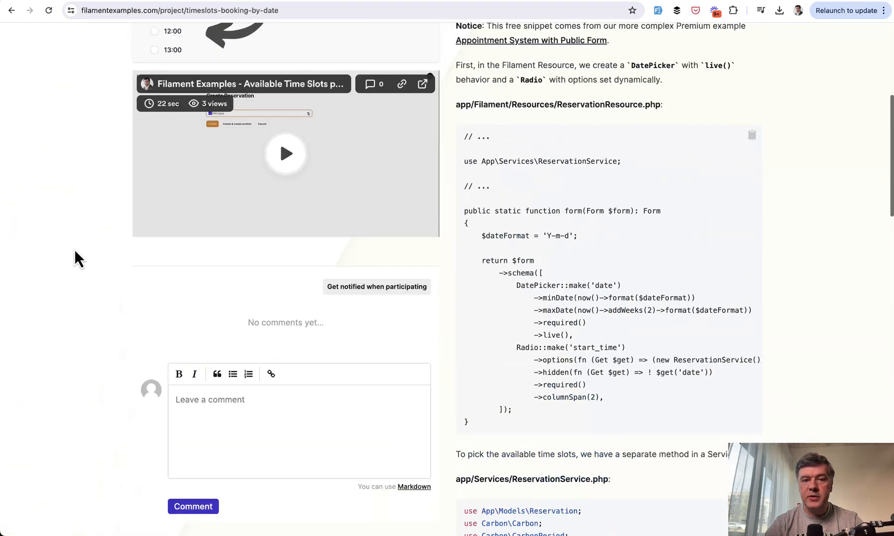
{"action": "scroll", "scroll_direction": "up", "scroll_amount": 3}
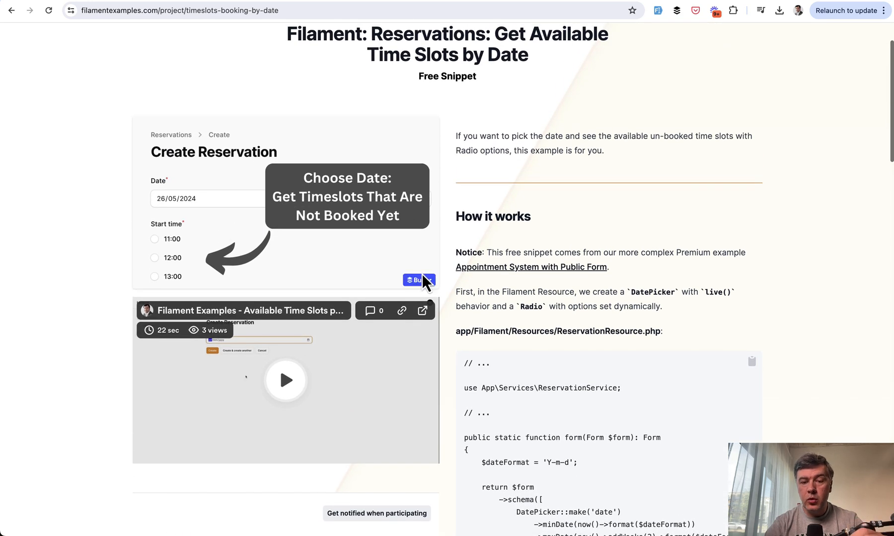
Open the Appointment System with Public Form project and scroll through its features and pricing.
{"action": "left_click", "coordinate": [531, 266]}
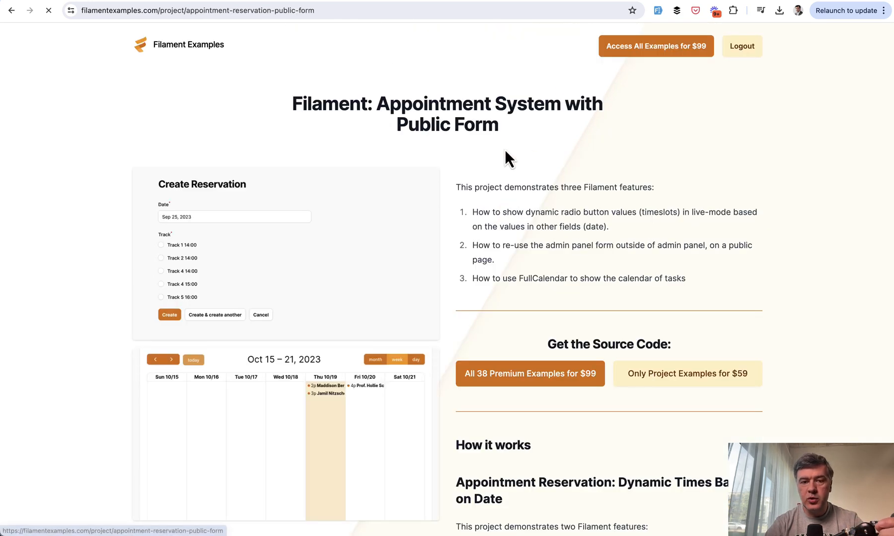
{"action": "mouse_move", "coordinate": [27, 300]}
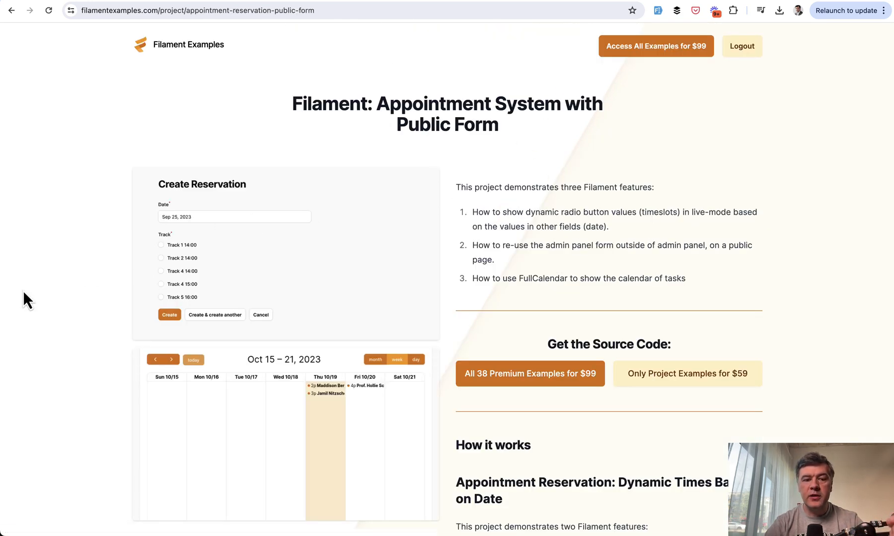
{"action": "mouse_move", "coordinate": [52, 308]}
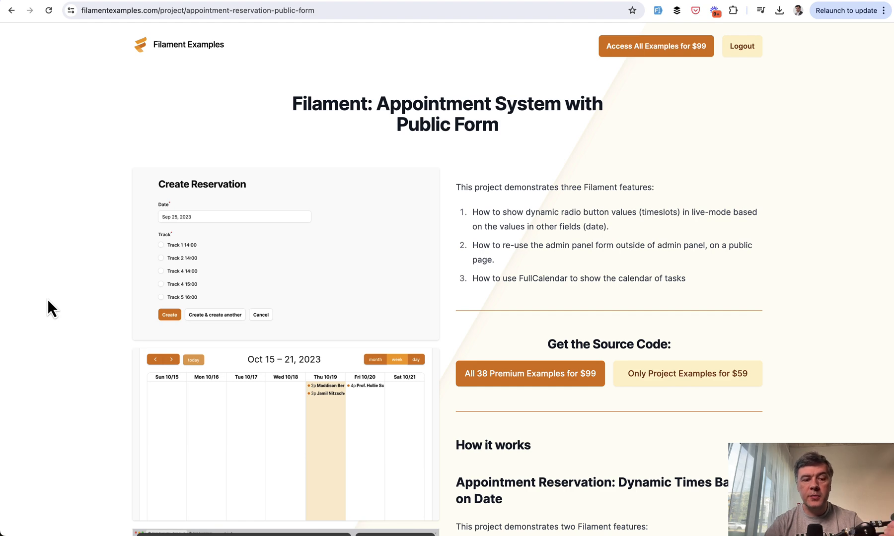
{"action": "mouse_move", "coordinate": [43, 313]}
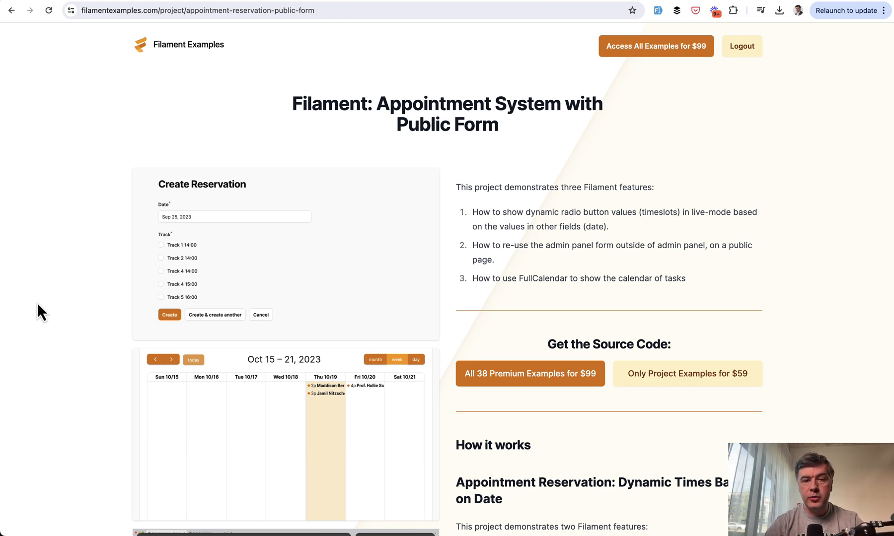
{"action": "mouse_move", "coordinate": [67, 323]}
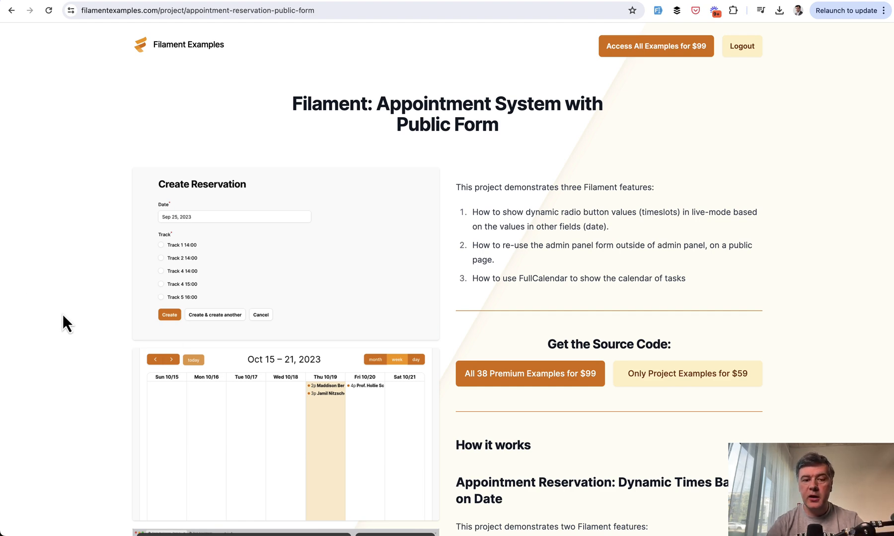
{"action": "scroll", "scroll_direction": "down", "scroll_amount": 3}
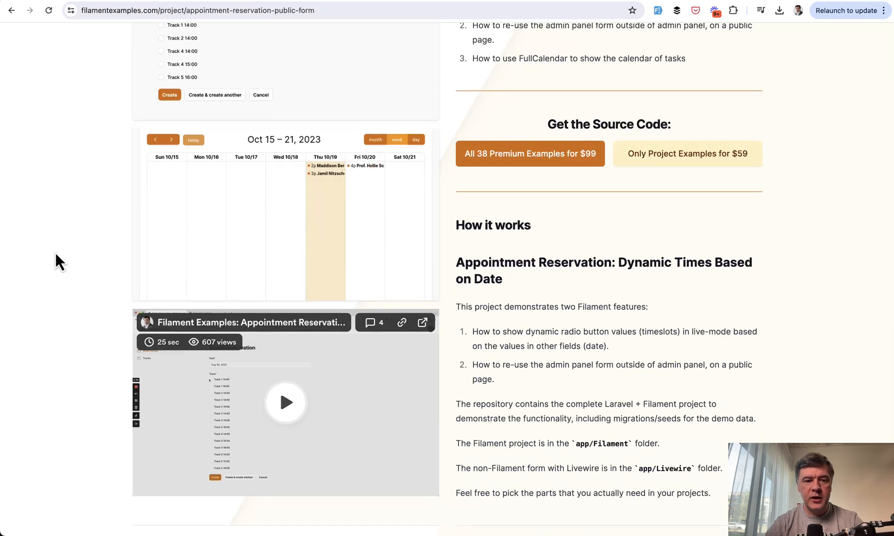
{"action": "scroll", "scroll_direction": "up", "scroll_amount": 3}
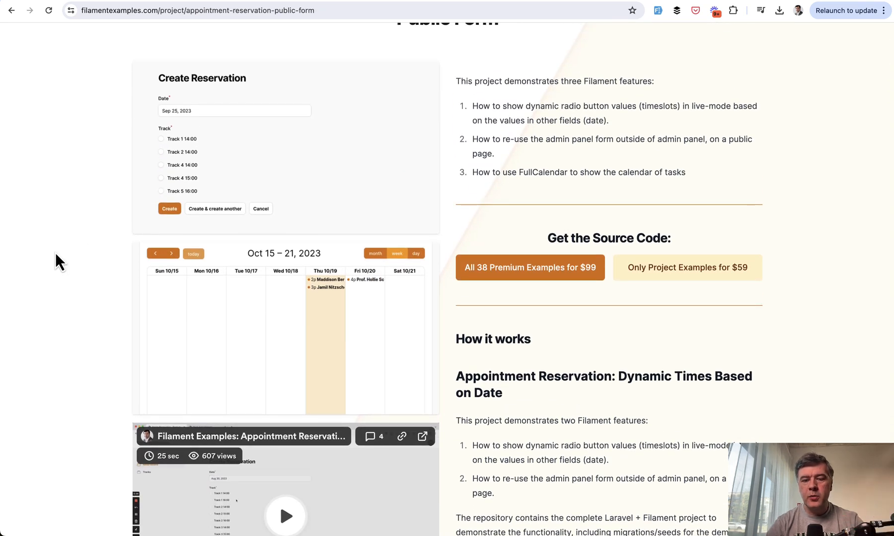
{"action": "scroll", "scroll_direction": "up", "scroll_amount": 3}
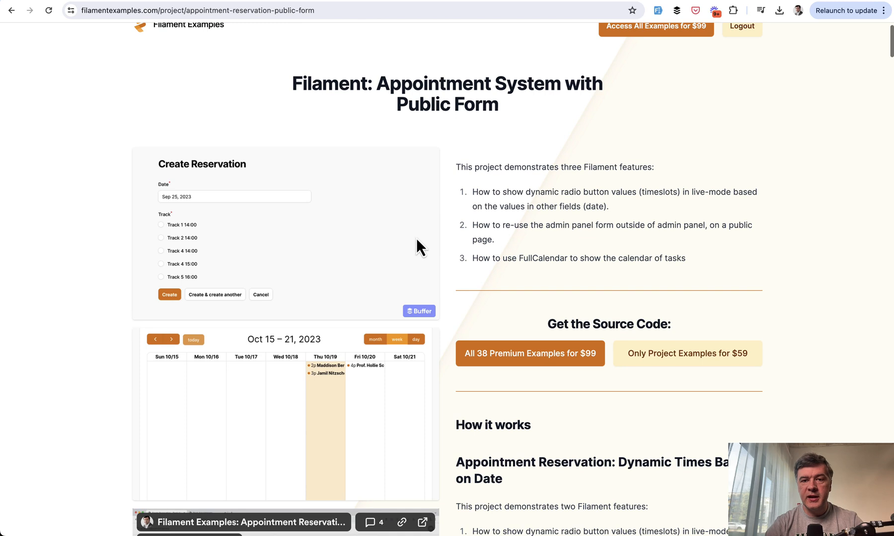
{"action": "scroll", "scroll_direction": "down", "scroll_amount": 3}
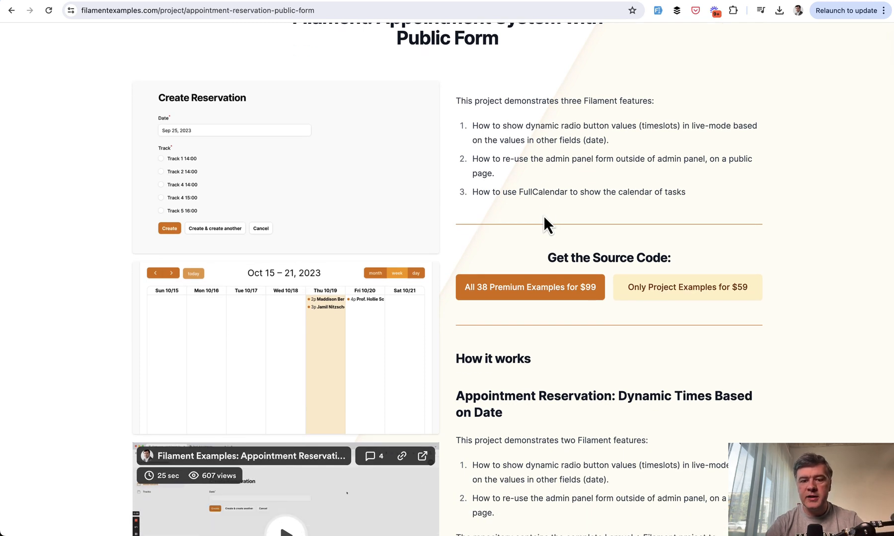
{"action": "mouse_move", "coordinate": [530, 329]}
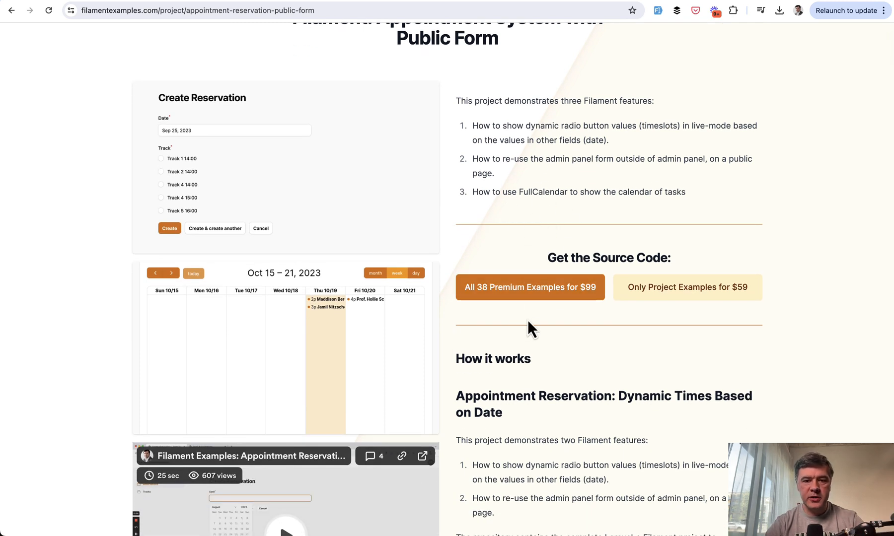
{"action": "mouse_move", "coordinate": [652, 367]}
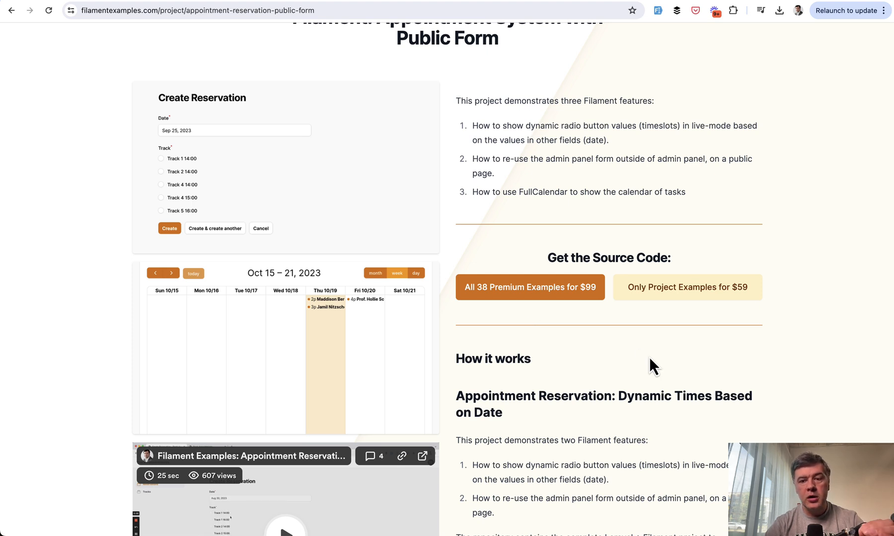
{"action": "mouse_move", "coordinate": [706, 350]}
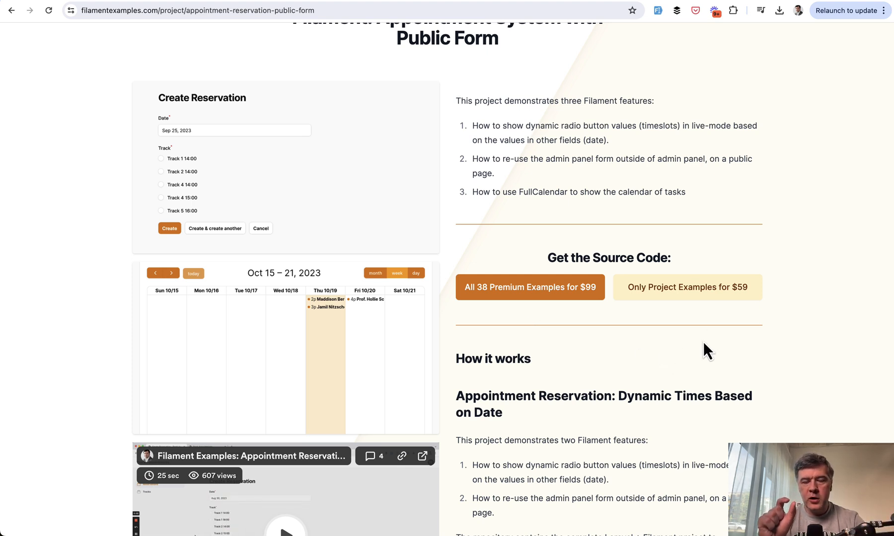